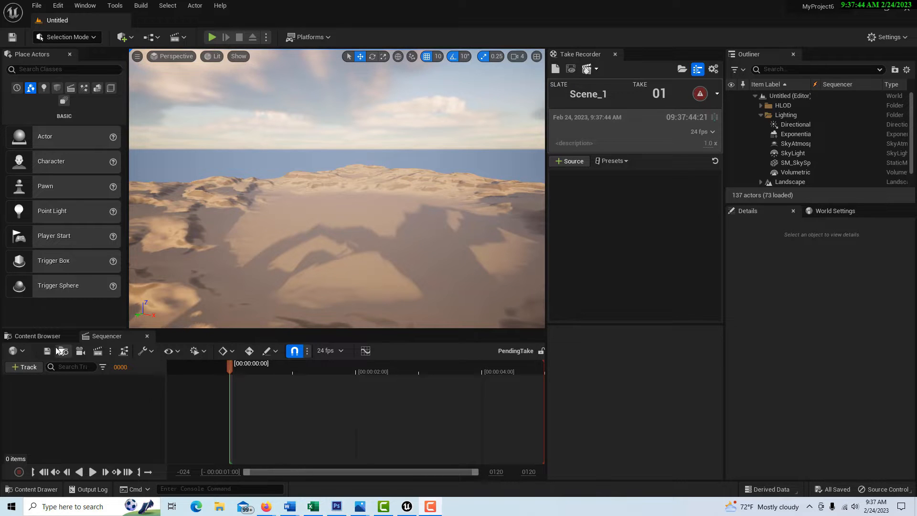
Search the Content Browser for 'mini' to list the Minimal_Default map and its built data.
{"action": "left_click", "coordinate": [38, 335]}
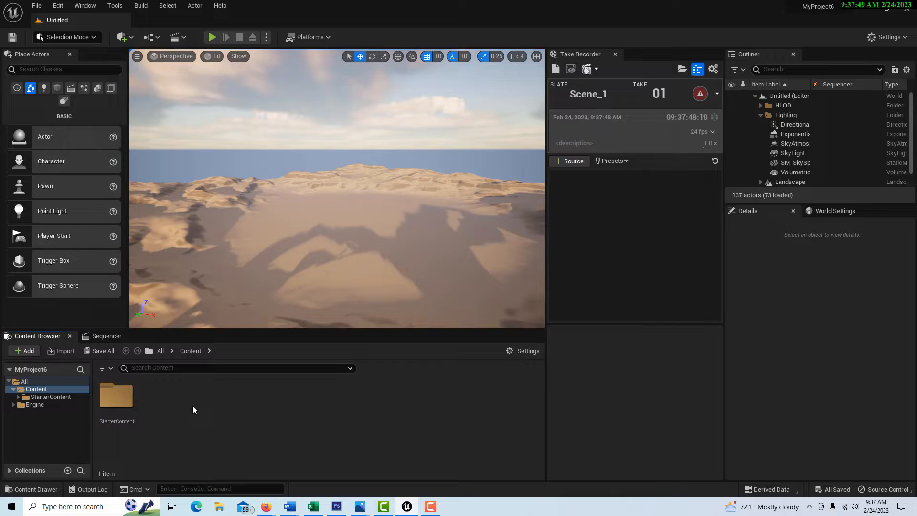
{"action": "left_click", "coordinate": [236, 366]}
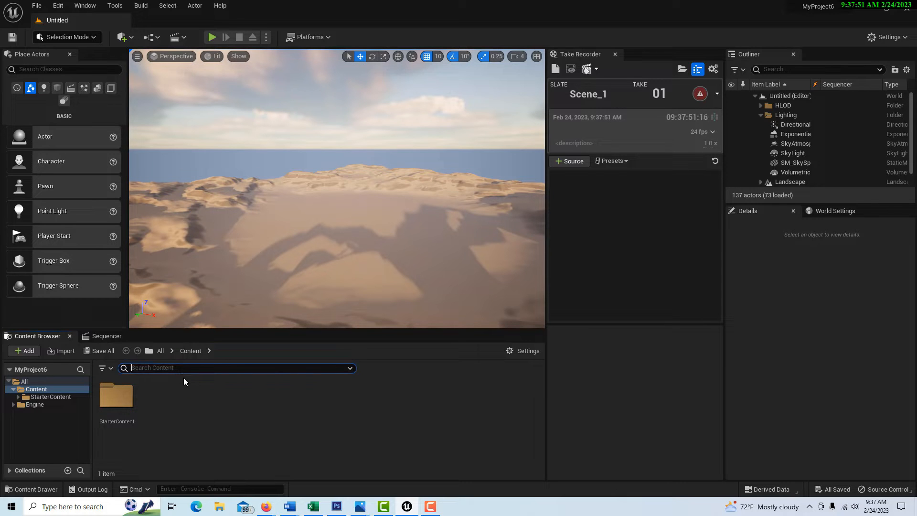
{"action": "type", "text": "mini"}
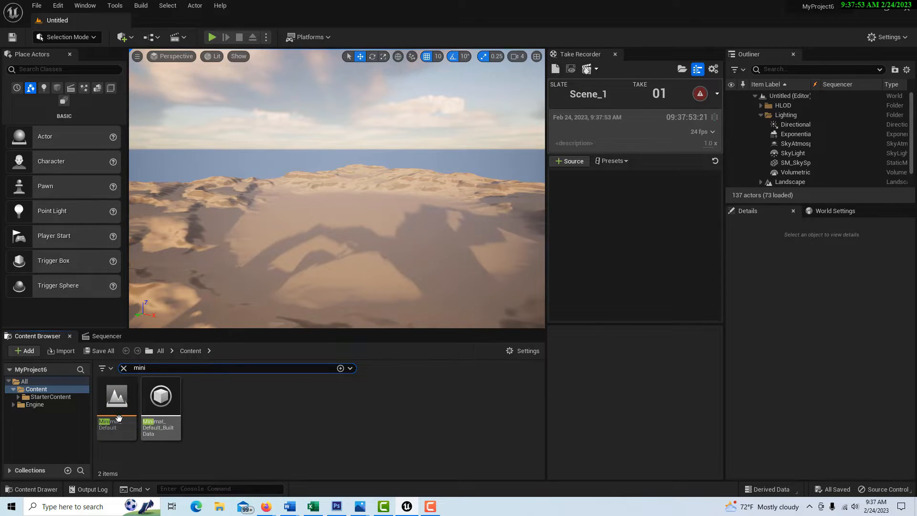
Open Minimal_Default and delete the chairs, table, statue and extra floor, keeping one slab.
{"action": "double_click", "coordinate": [115, 396]}
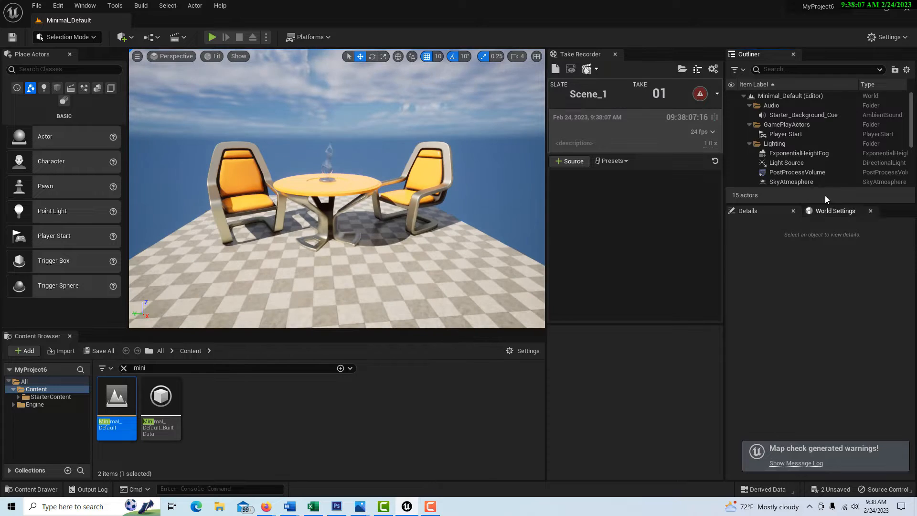
{"action": "scroll", "scroll_direction": "down", "scroll_amount": 3}
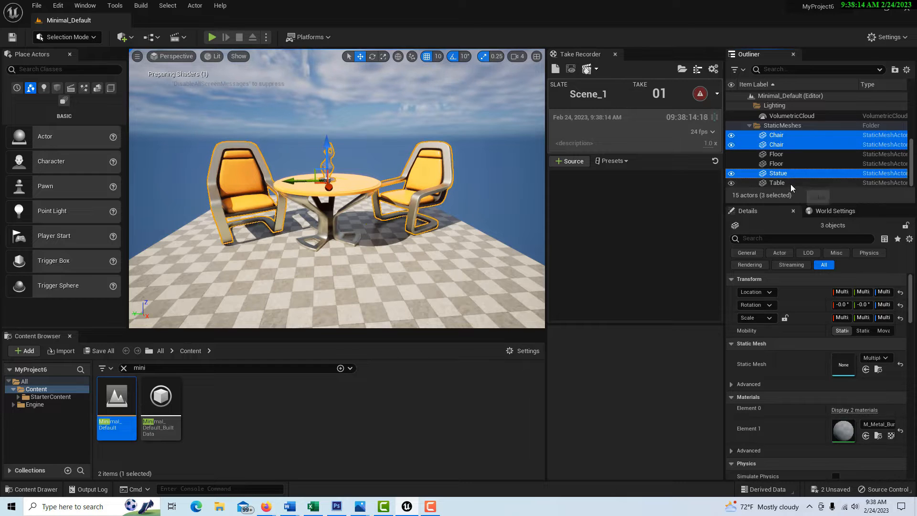
{"action": "left_click", "coordinate": [776, 154]}
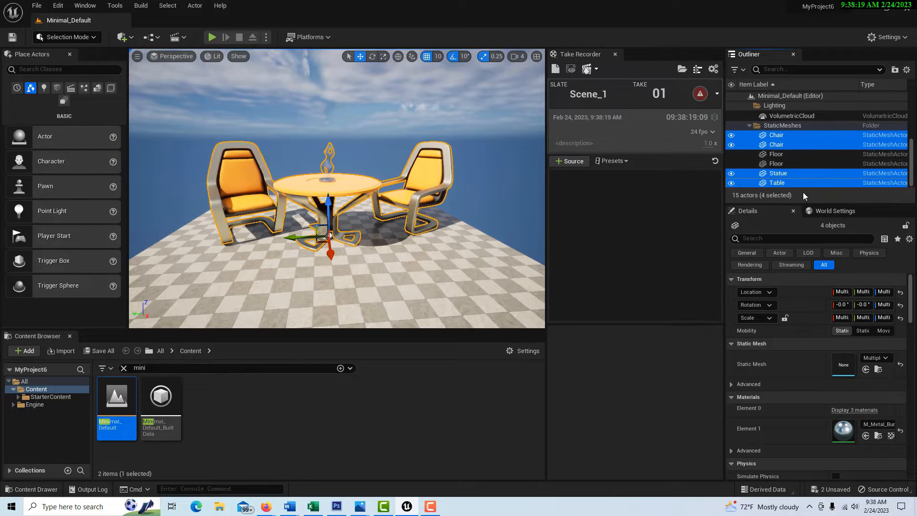
{"action": "key", "text": "Delete"}
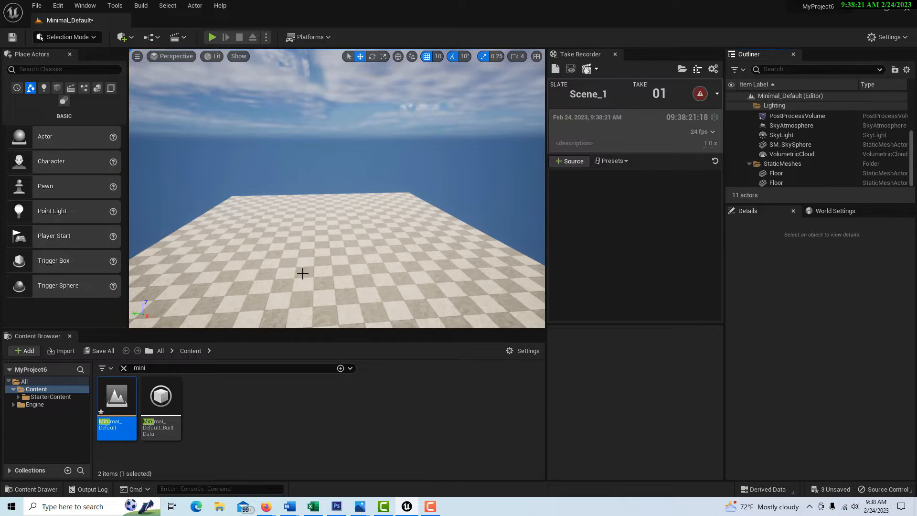
{"action": "left_click", "coordinate": [776, 182]}
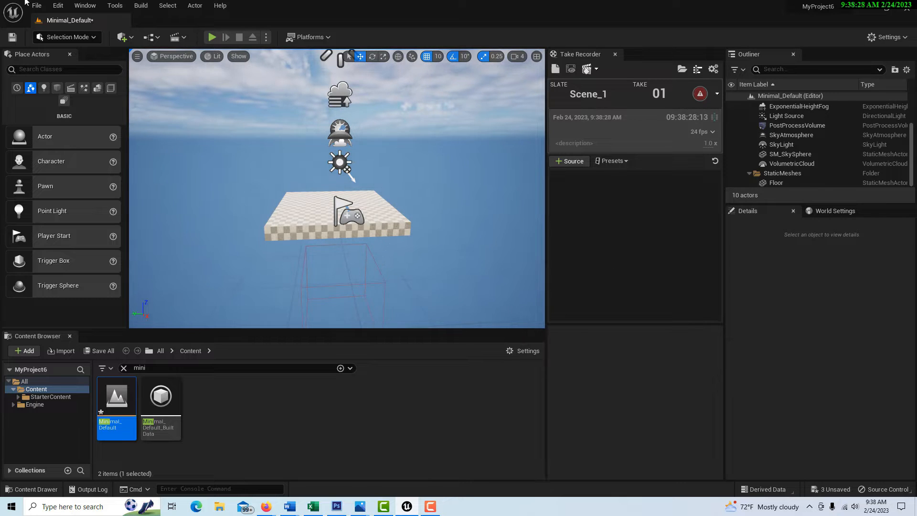
Look up the 'orbit' camera settings under Viewports in Editor Preferences.
{"action": "left_click", "coordinate": [57, 6]}
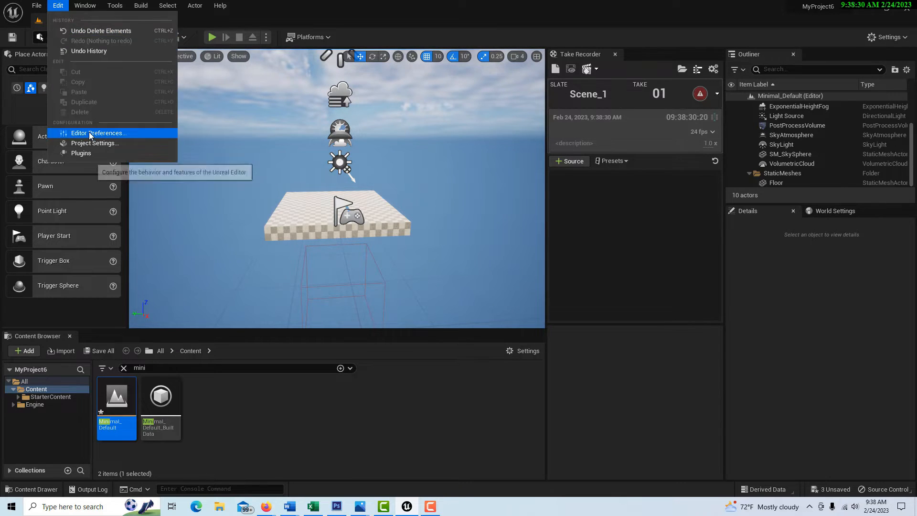
{"action": "left_click", "coordinate": [99, 133]}
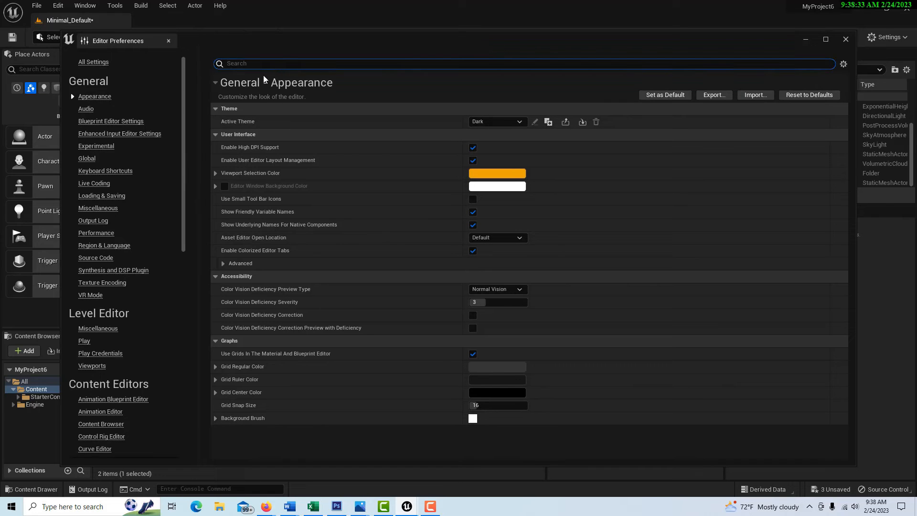
{"action": "type", "text": "orbit"}
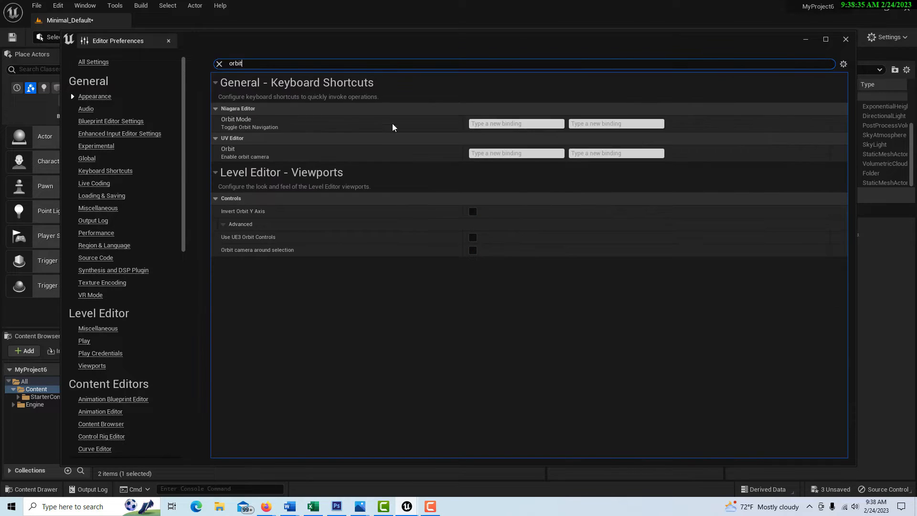
{"action": "left_click", "coordinate": [472, 250]}
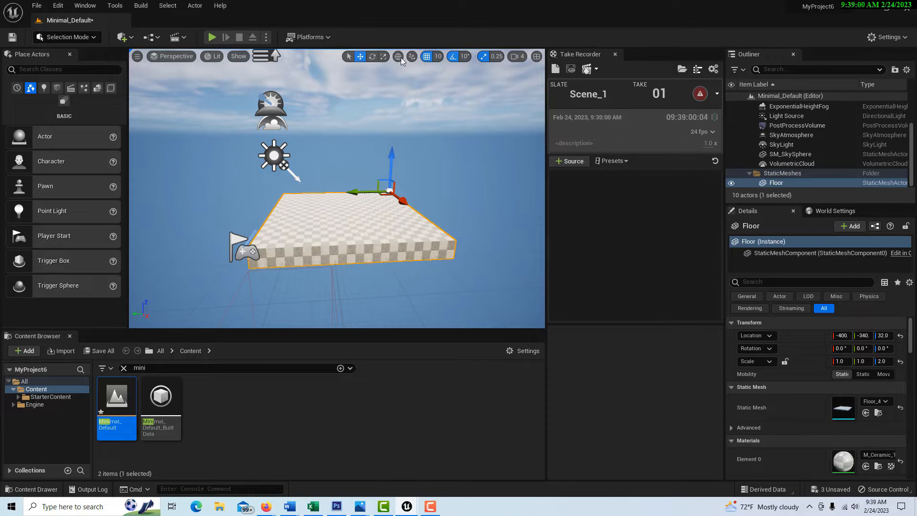
{"action": "mouse_move", "coordinate": [398, 56]}
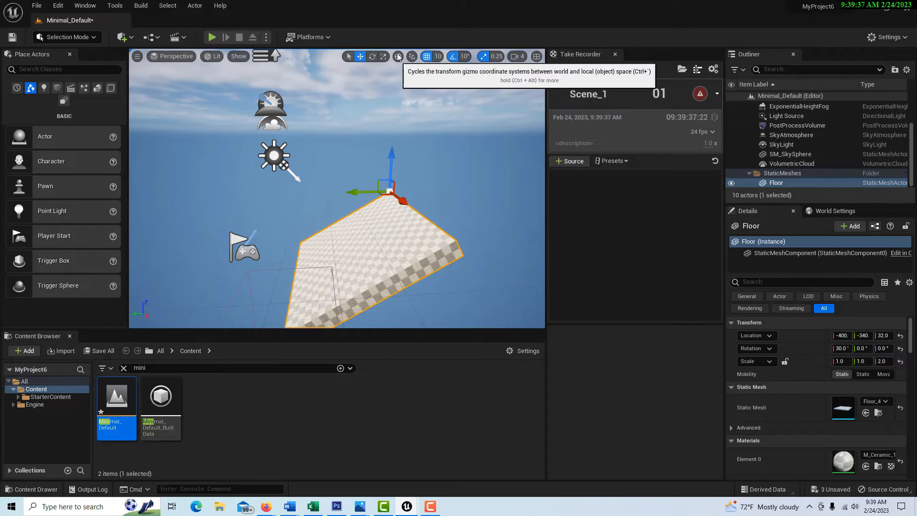
Switch the tilted floor's transform gizmo to local space, then back to world space.
{"action": "left_click", "coordinate": [397, 56]}
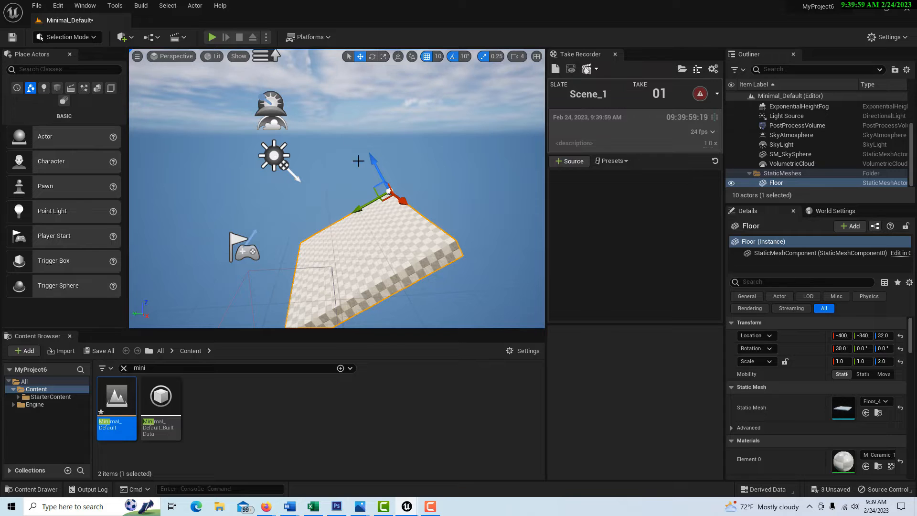
{"action": "mouse_move", "coordinate": [397, 56]}
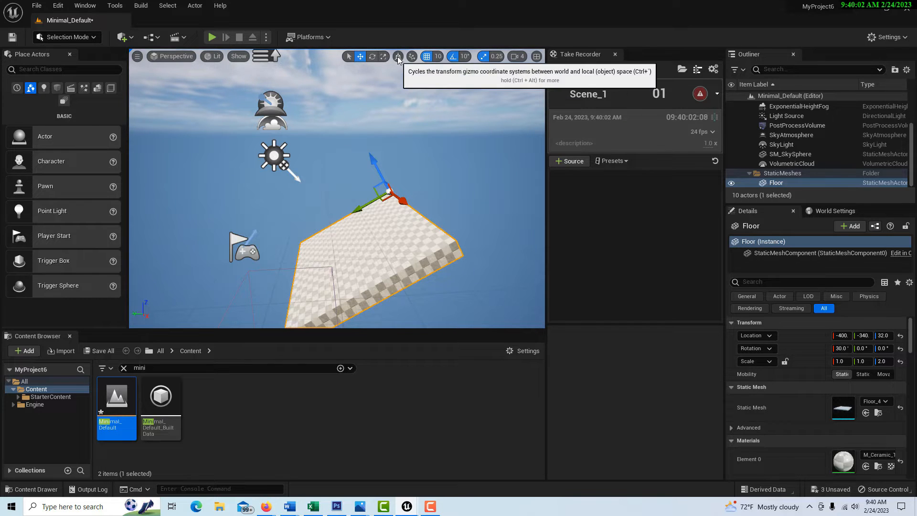
{"action": "left_click", "coordinate": [411, 57]}
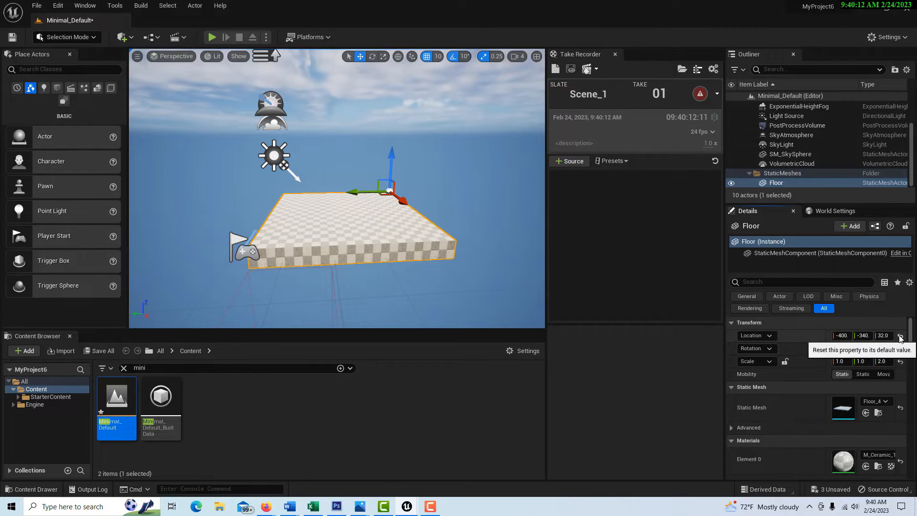
Reset the floor's Location to 0, 0, 0 at the world origin.
{"action": "left_click", "coordinate": [901, 336]}
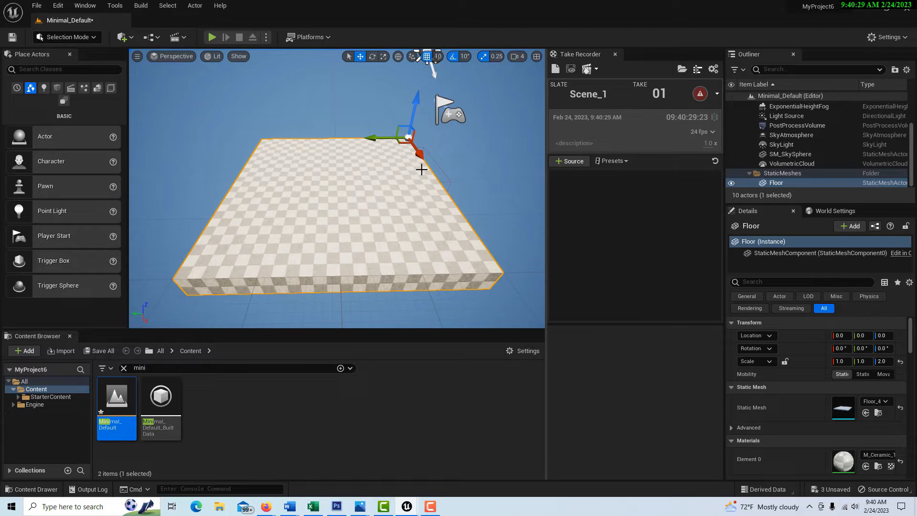
{"action": "mouse_move", "coordinate": [428, 182]}
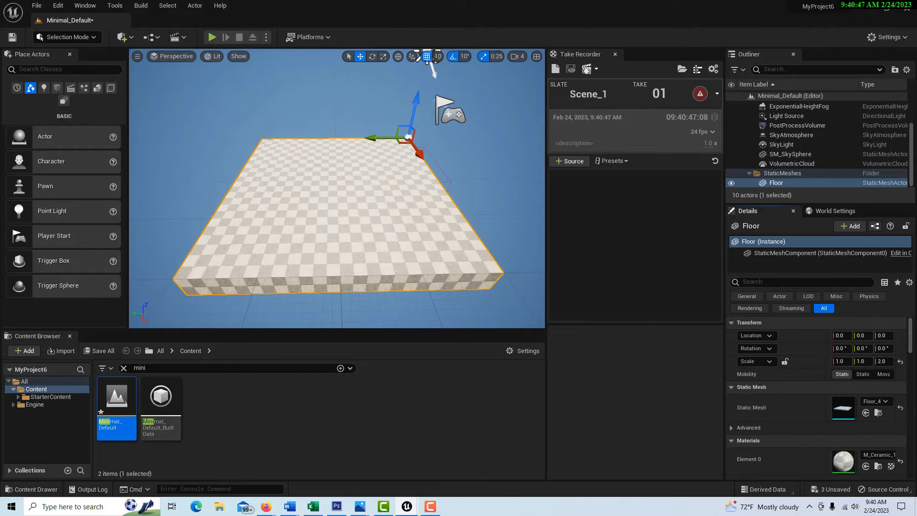
Search 'off' in Details and enter Pivot Offset X 200, Y 200, Z -10.
{"action": "type", "text": "offset"}
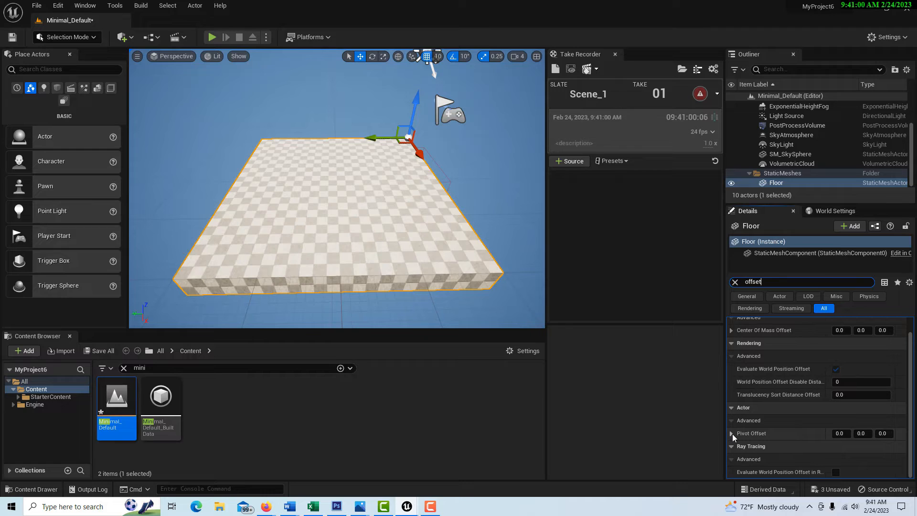
{"action": "left_click", "coordinate": [731, 434]}
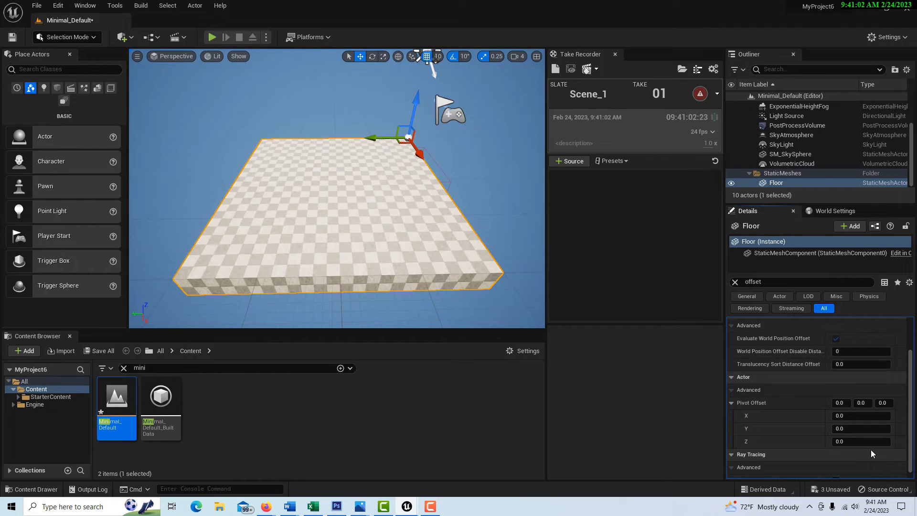
{"action": "mouse_move", "coordinate": [830, 459]}
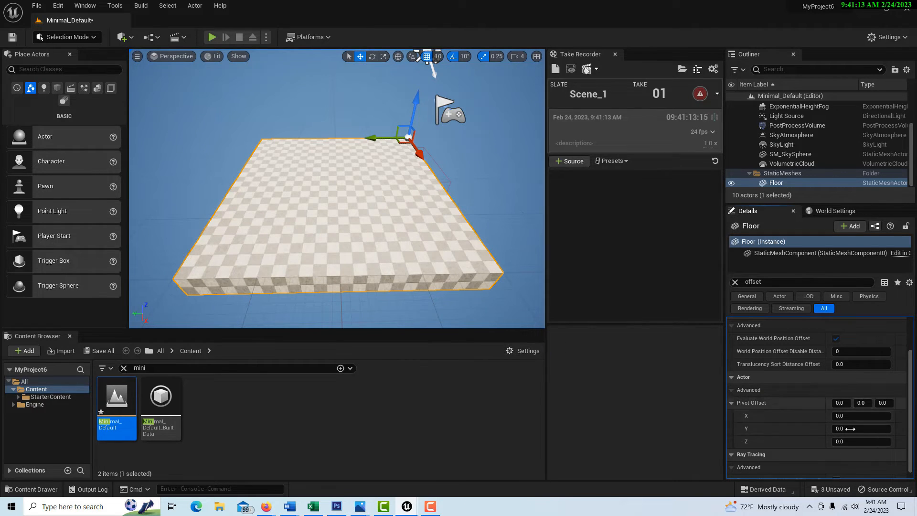
{"action": "left_click", "coordinate": [861, 416]}
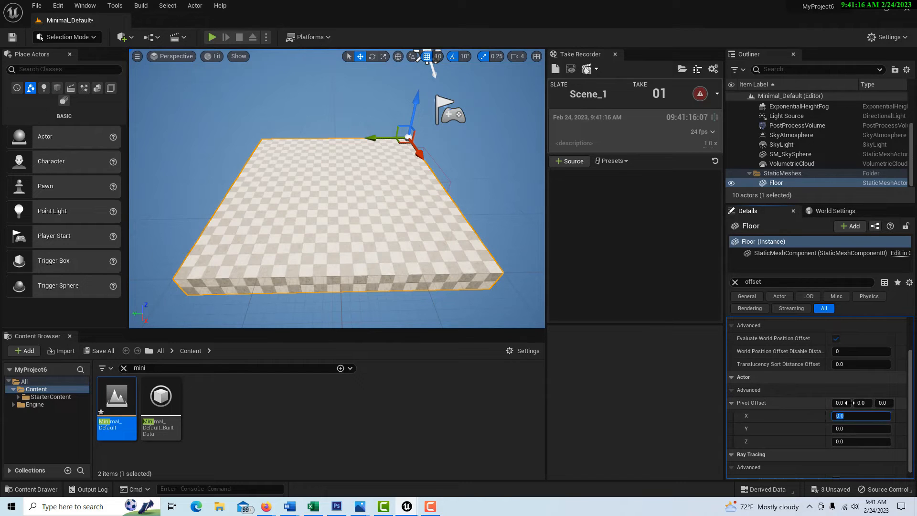
{"action": "type", "text": "200"}
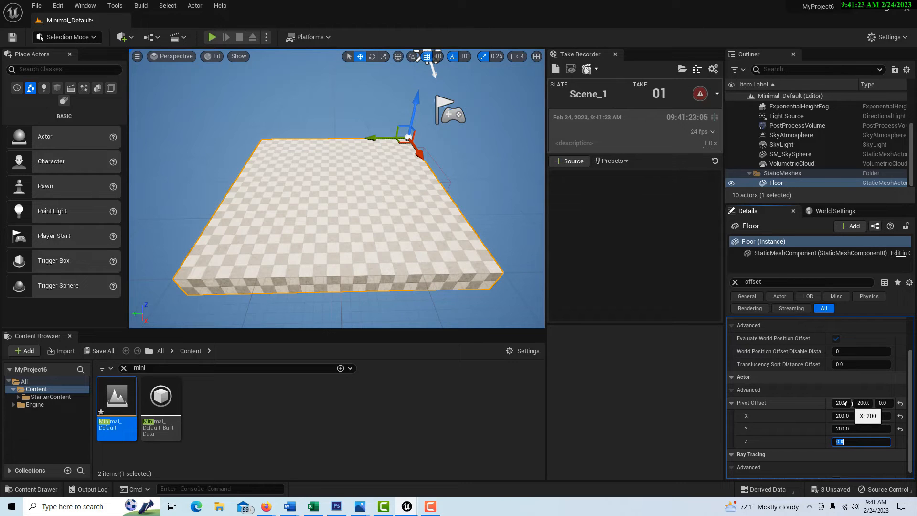
{"action": "type", "text": "-10"}
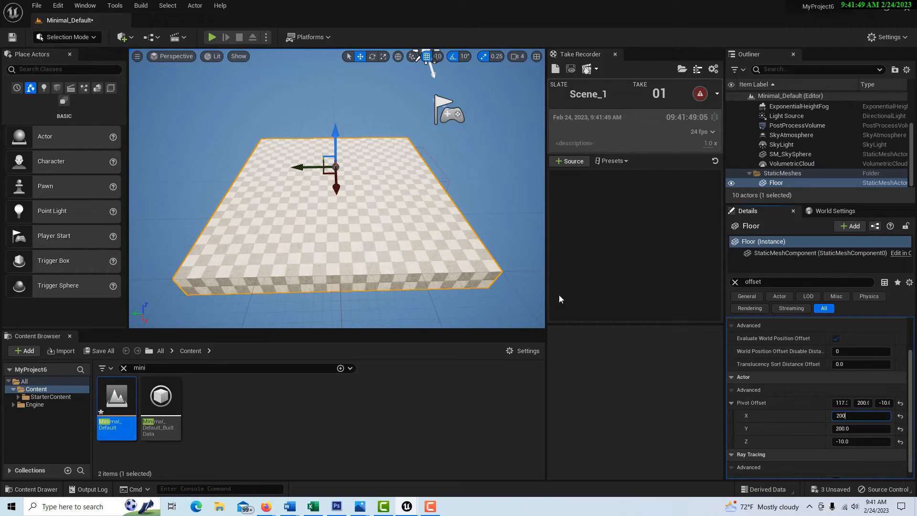
{"action": "type", "text": "200.0"}
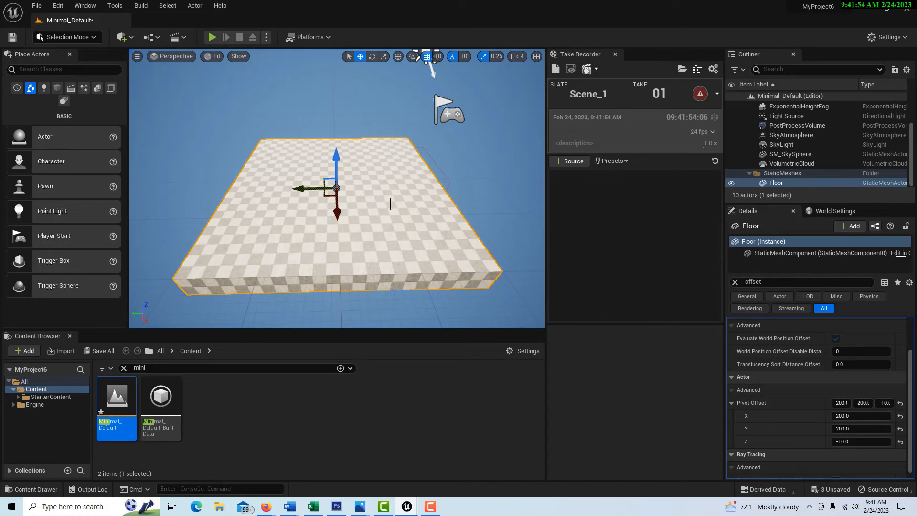
{"action": "mouse_move", "coordinate": [383, 197]}
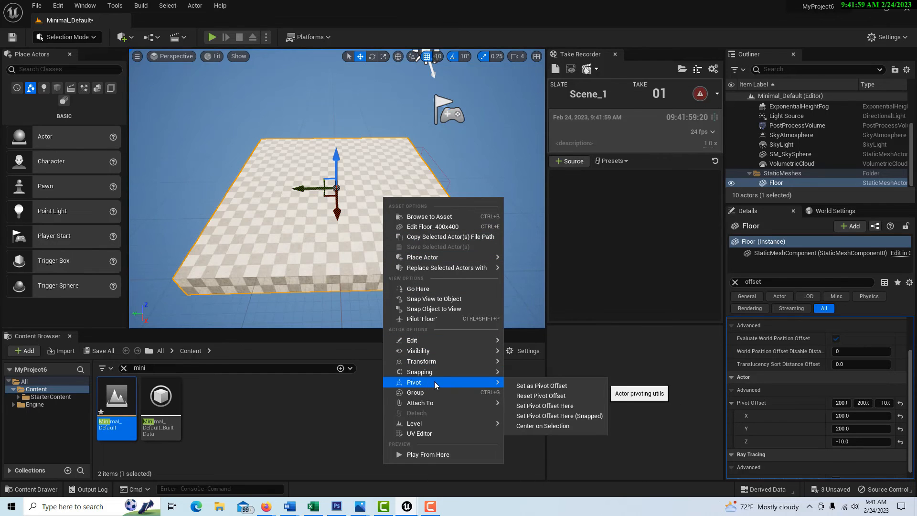
{"action": "left_click", "coordinate": [538, 391]}
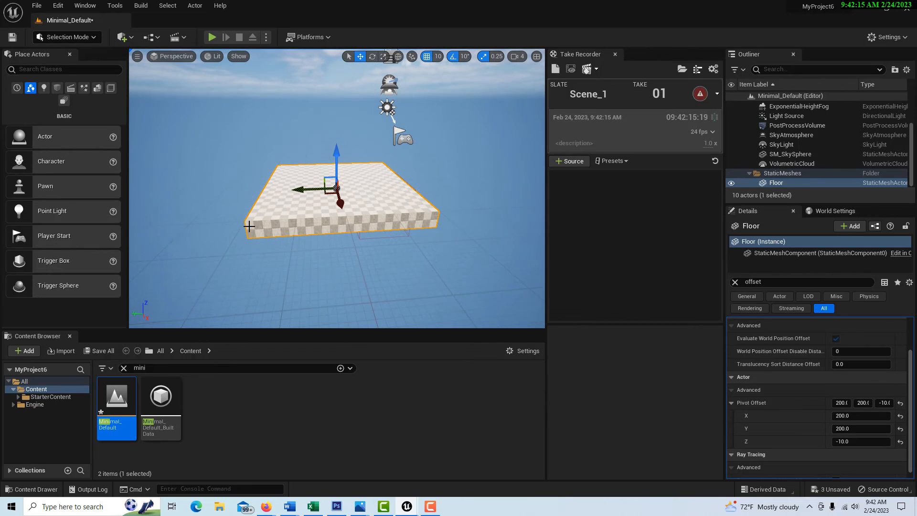
{"action": "left_click", "coordinate": [859, 415]}
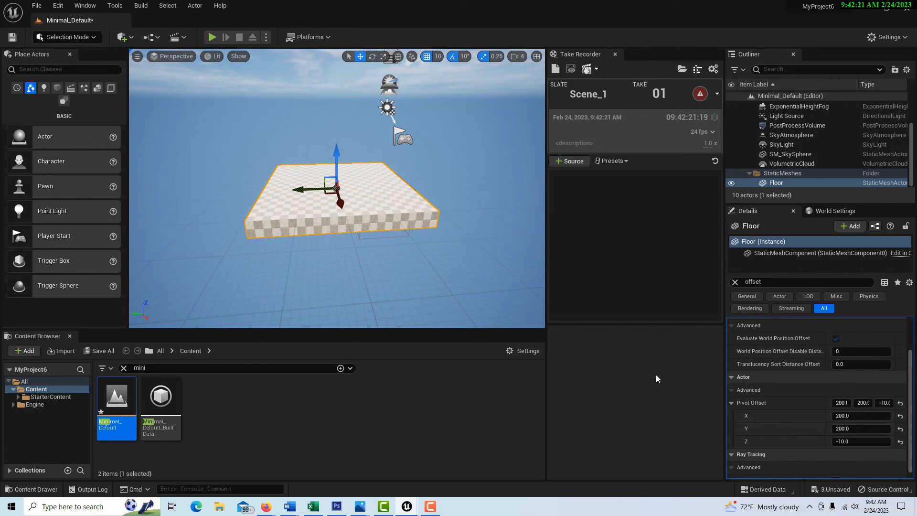
{"action": "mouse_move", "coordinate": [634, 359]}
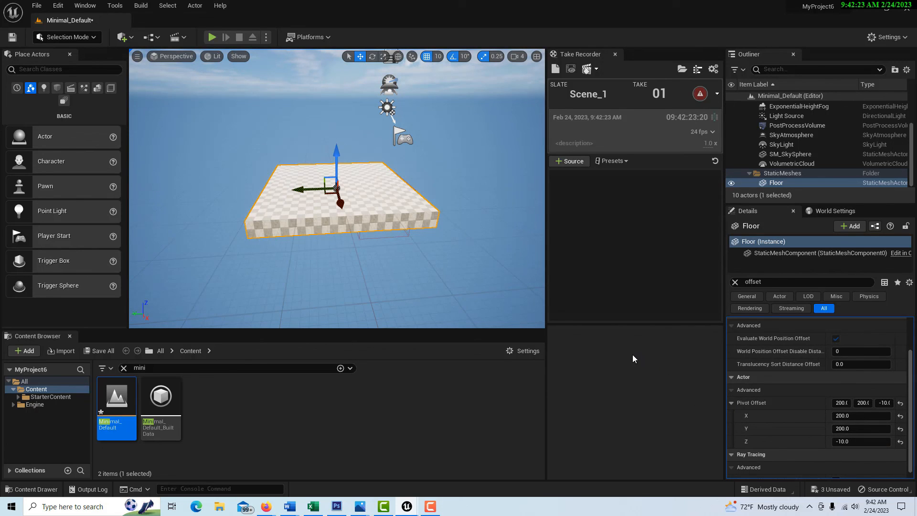